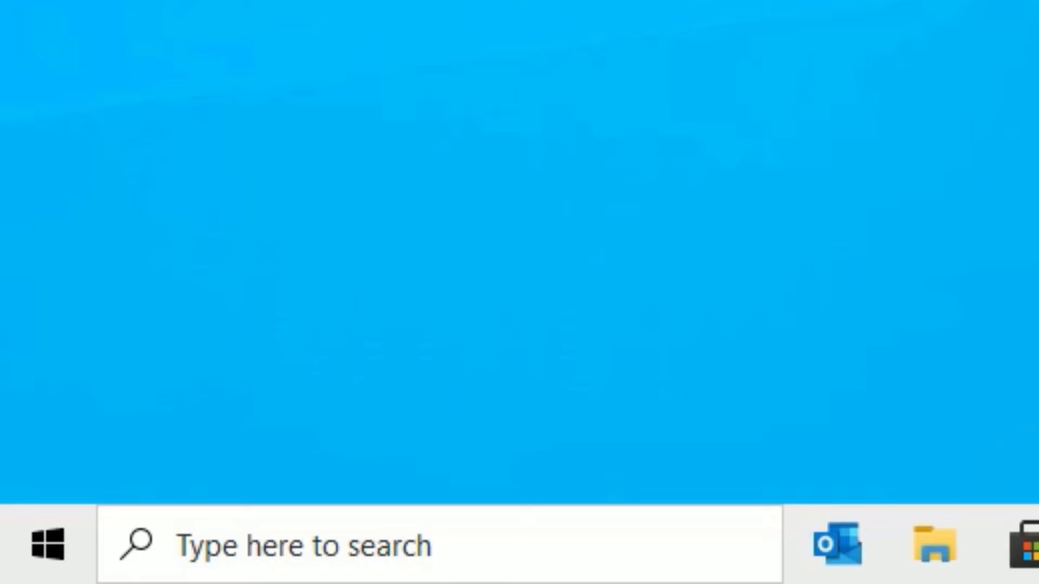
Bring up the Run box from the Start button's quick menu, ready for a command
{"action": "right_click", "coordinate": [46, 548]}
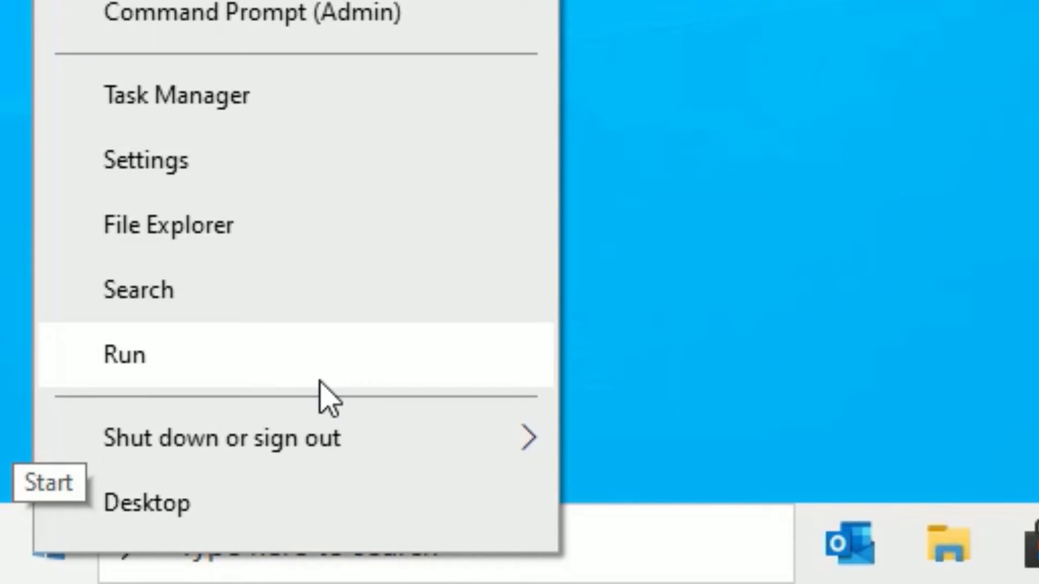
{"action": "left_click", "coordinate": [123, 369]}
{"action": "type", "text": "control panel"}
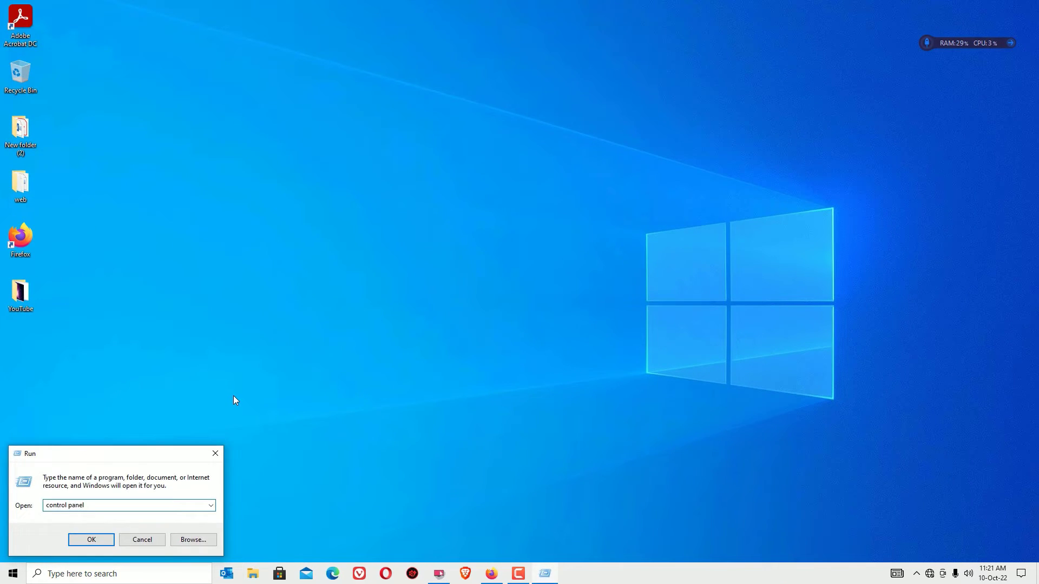
Launch Control Panel from the Run box and go into Network and Internet
{"action": "left_click", "coordinate": [91, 539]}
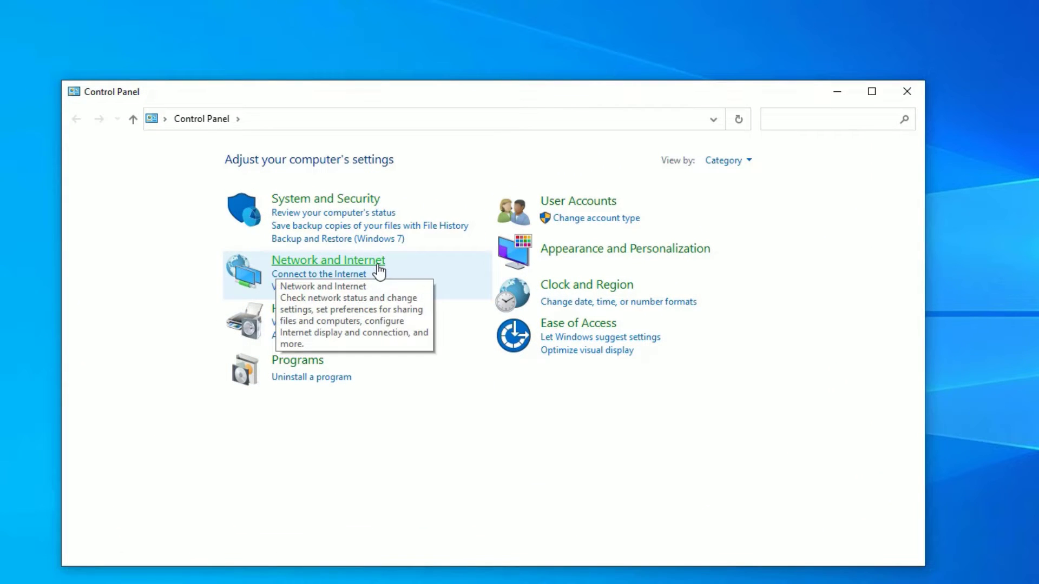
{"action": "mouse_move", "coordinate": [810, 230]}
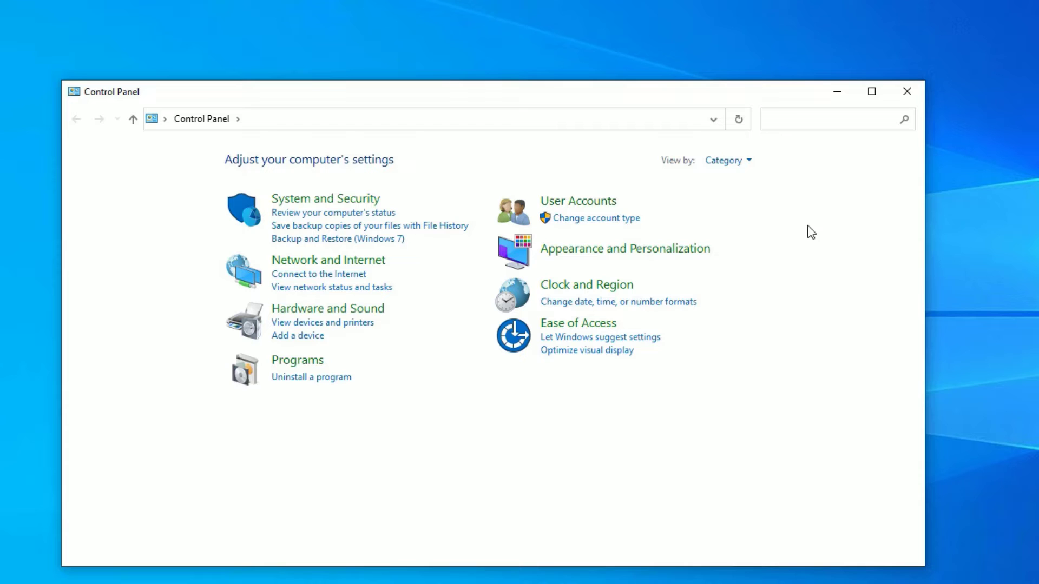
{"action": "left_click", "coordinate": [727, 160]}
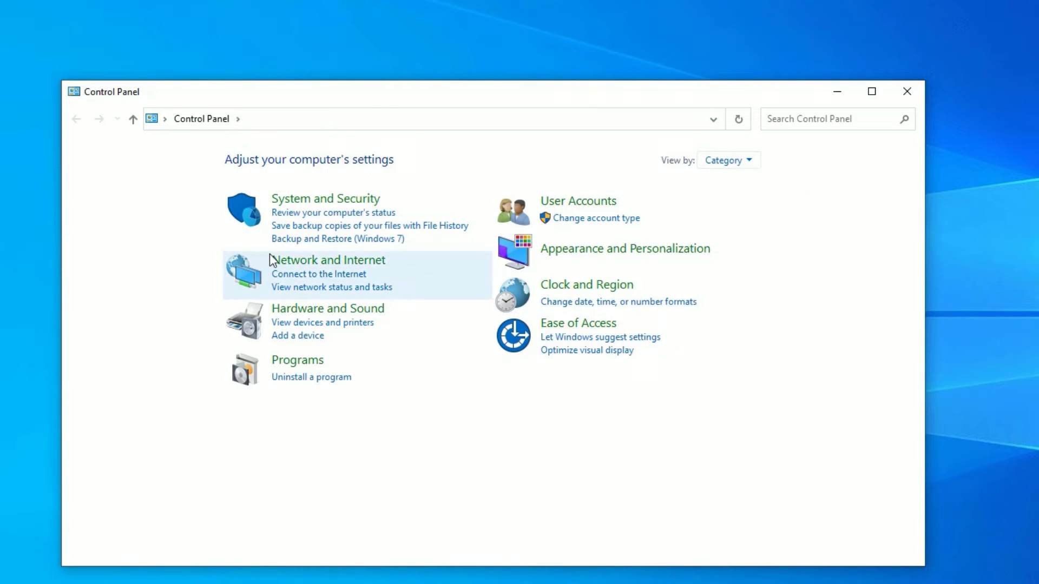
{"action": "left_click", "coordinate": [327, 260]}
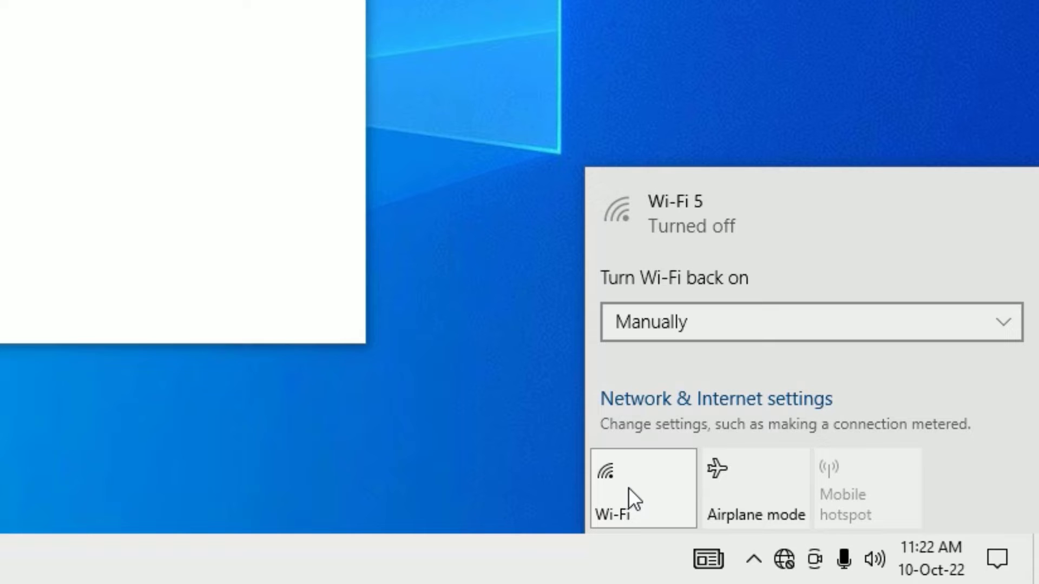
Switch the Wi-Fi tile on so nearby wireless networks are listed
{"action": "left_click", "coordinate": [642, 488]}
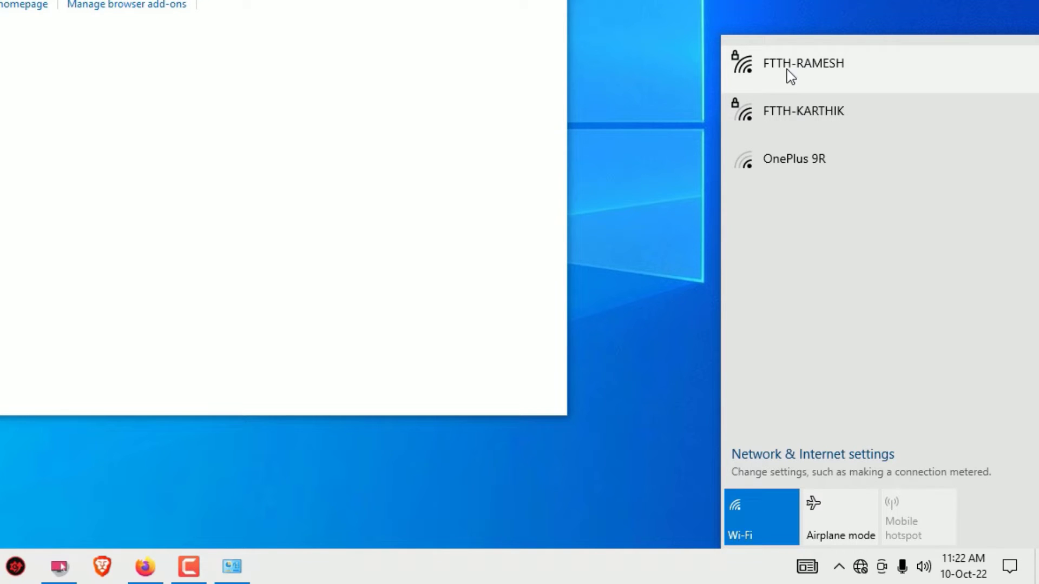
{"action": "mouse_move", "coordinate": [785, 111]}
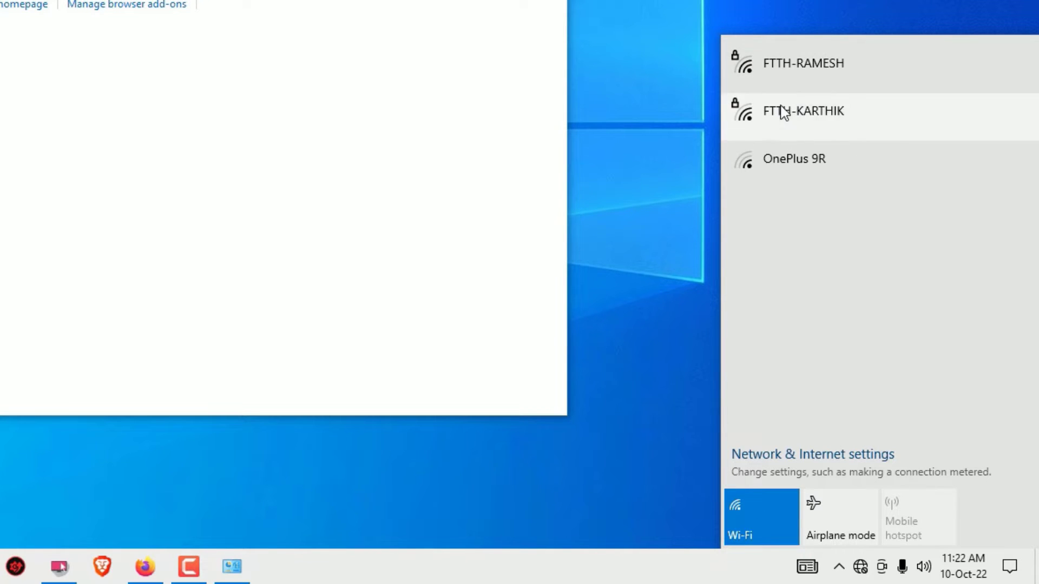
{"action": "mouse_move", "coordinate": [792, 80]}
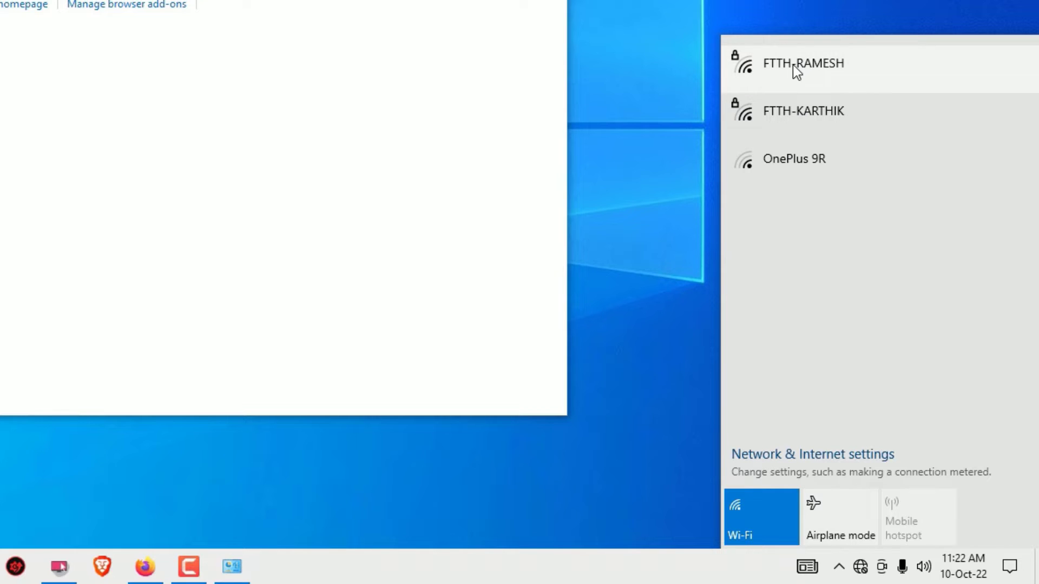
Connect to the FTTH-RAMESH network with its security key, keeping Connect automatically enabled
{"action": "left_click", "coordinate": [798, 64]}
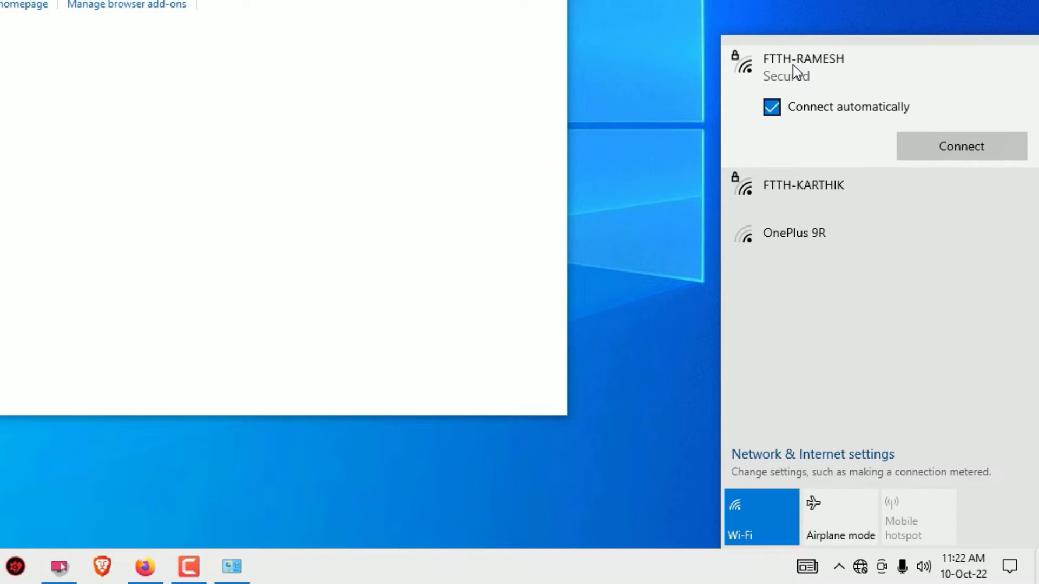
{"action": "left_click", "coordinate": [773, 106]}
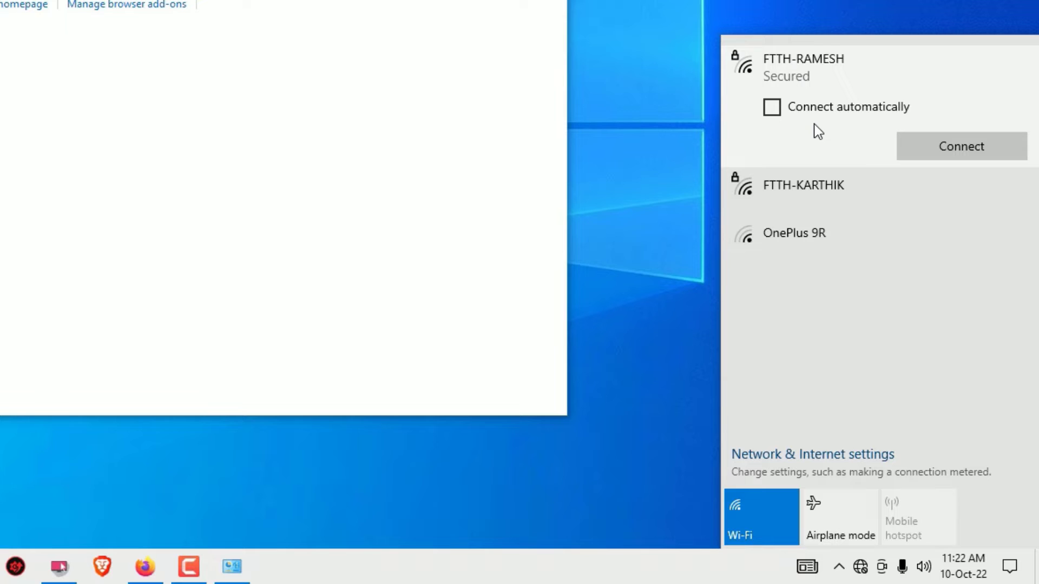
{"action": "left_click", "coordinate": [772, 106]}
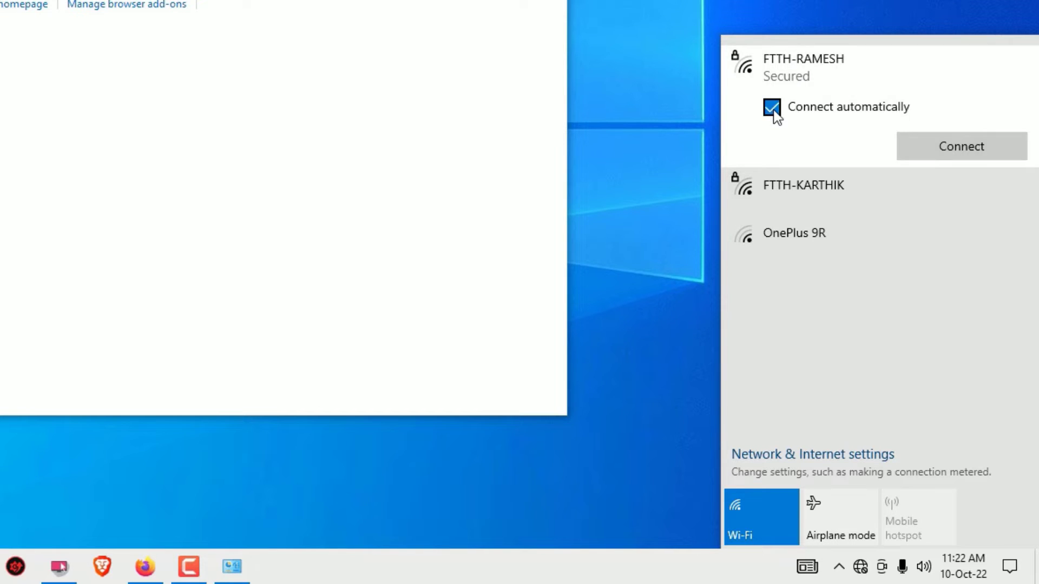
{"action": "left_click", "coordinate": [961, 147]}
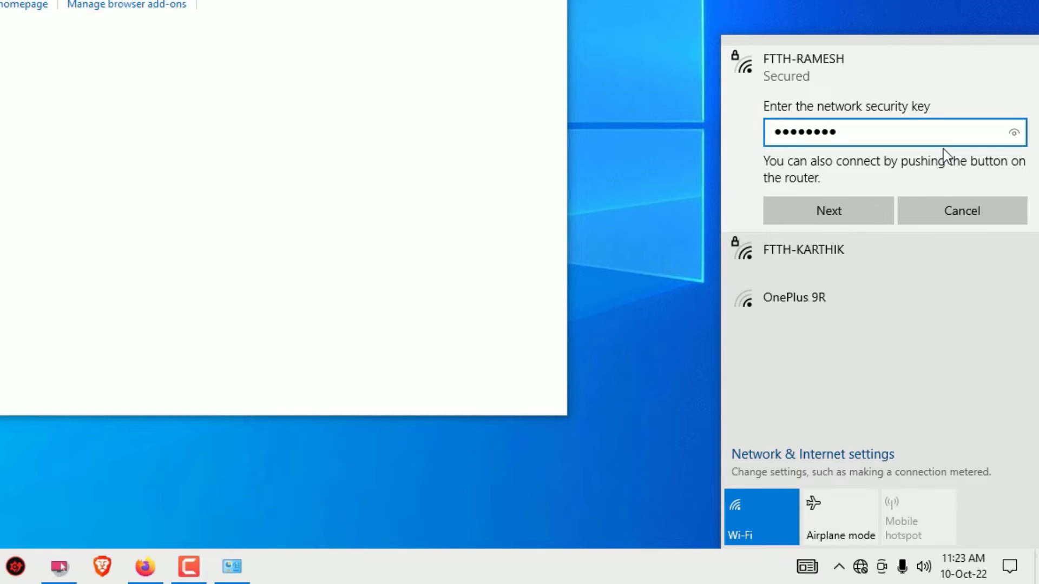
{"action": "left_click", "coordinate": [829, 210]}
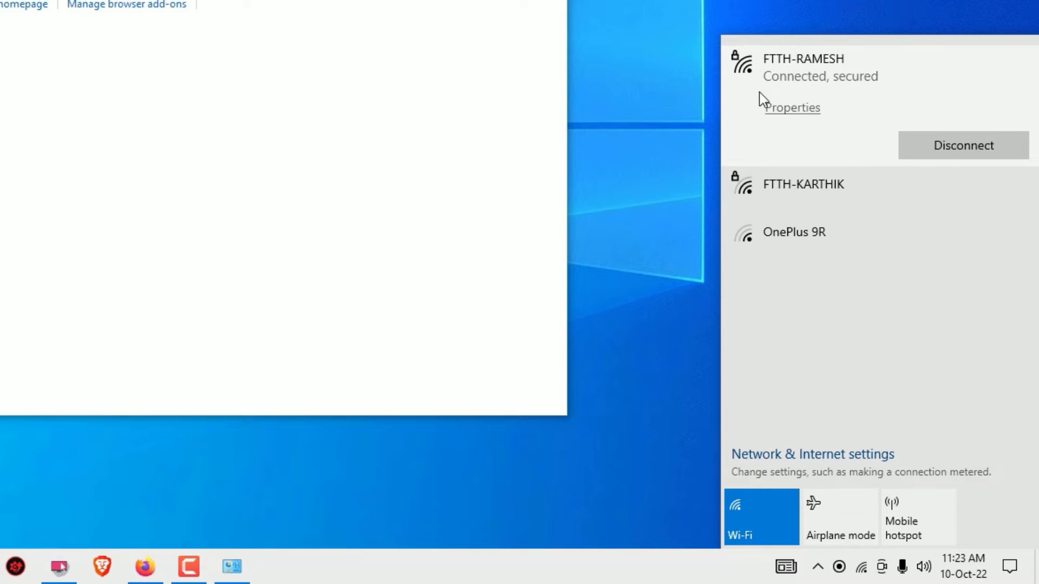
{"action": "mouse_move", "coordinate": [839, 102]}
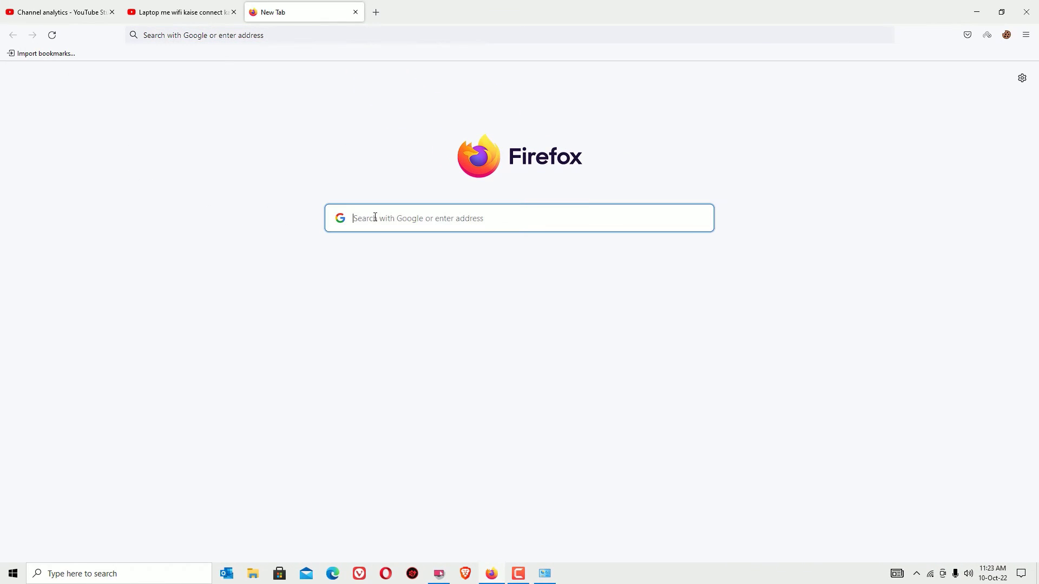
Load ansfind.com in Firefox to confirm connectivity and dismiss its partner-program pop-up
{"action": "type", "text": "ansfind.com"}
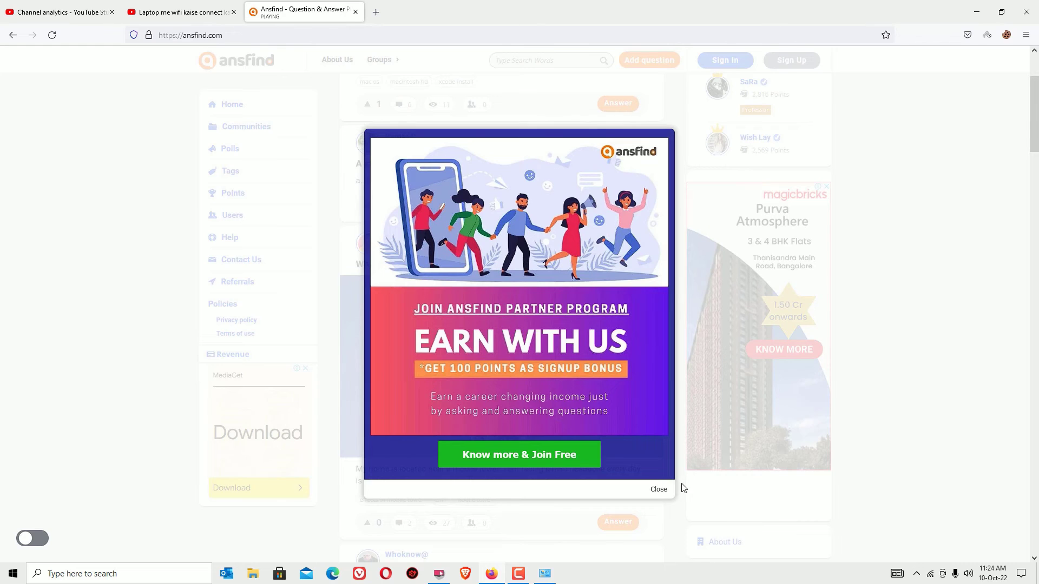
{"action": "left_click", "coordinate": [658, 489]}
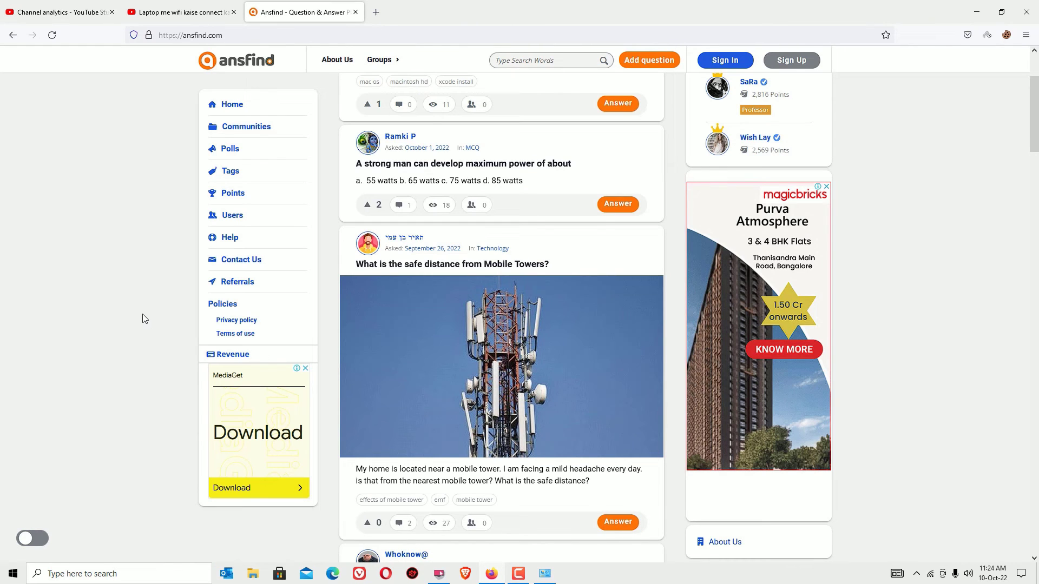
{"action": "mouse_move", "coordinate": [856, 222]}
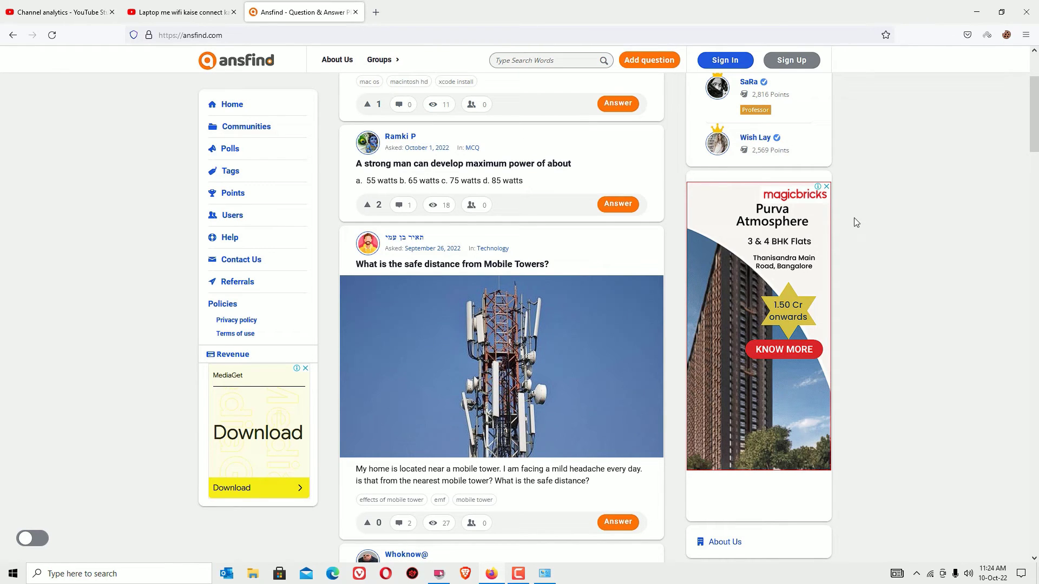